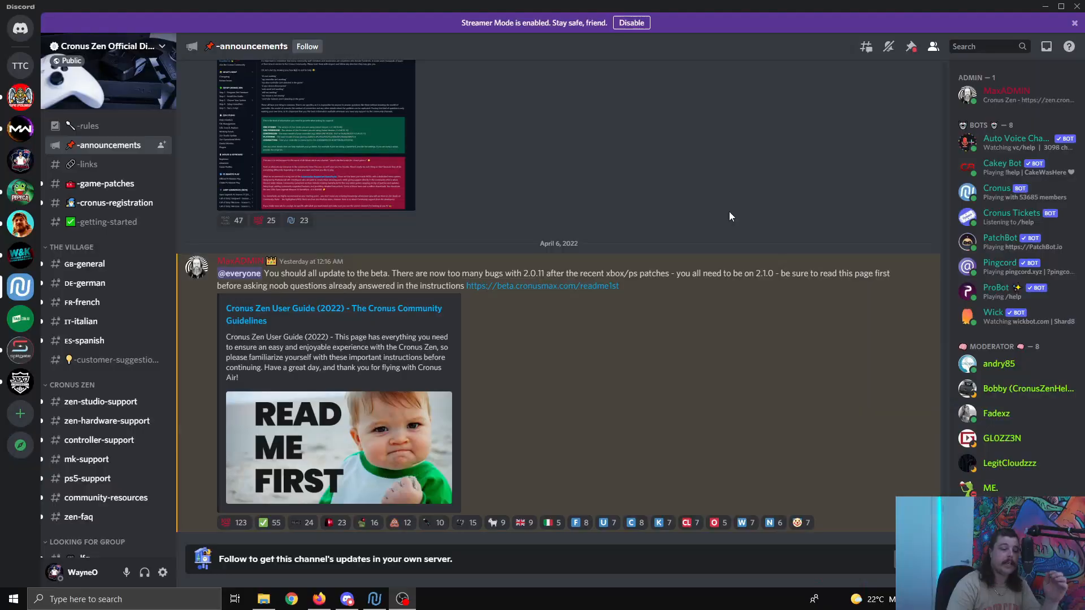
mouse_move(297, 270)
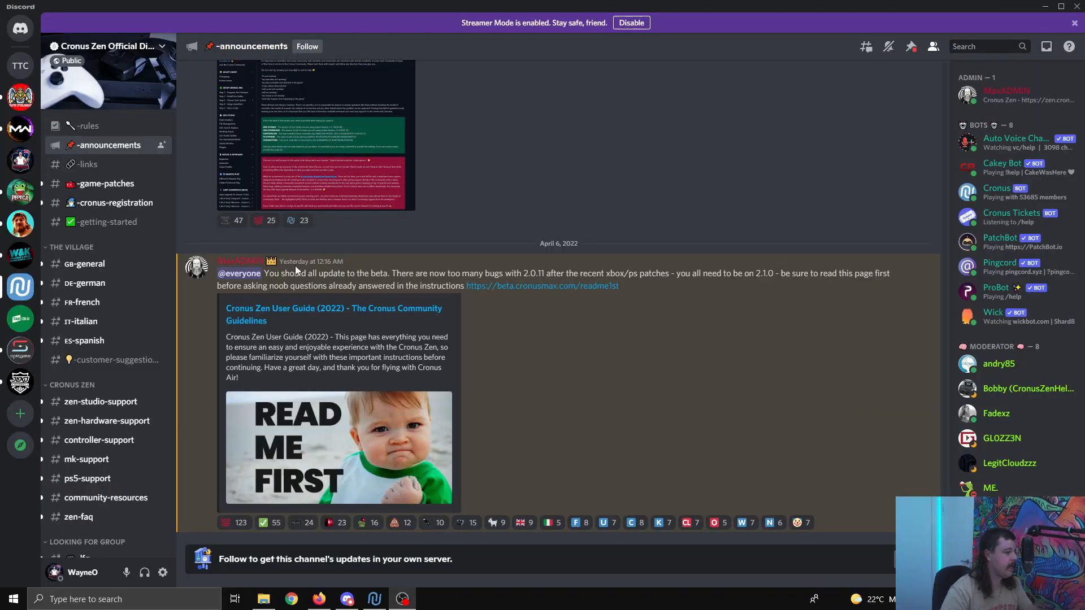
mouse_move(377, 108)
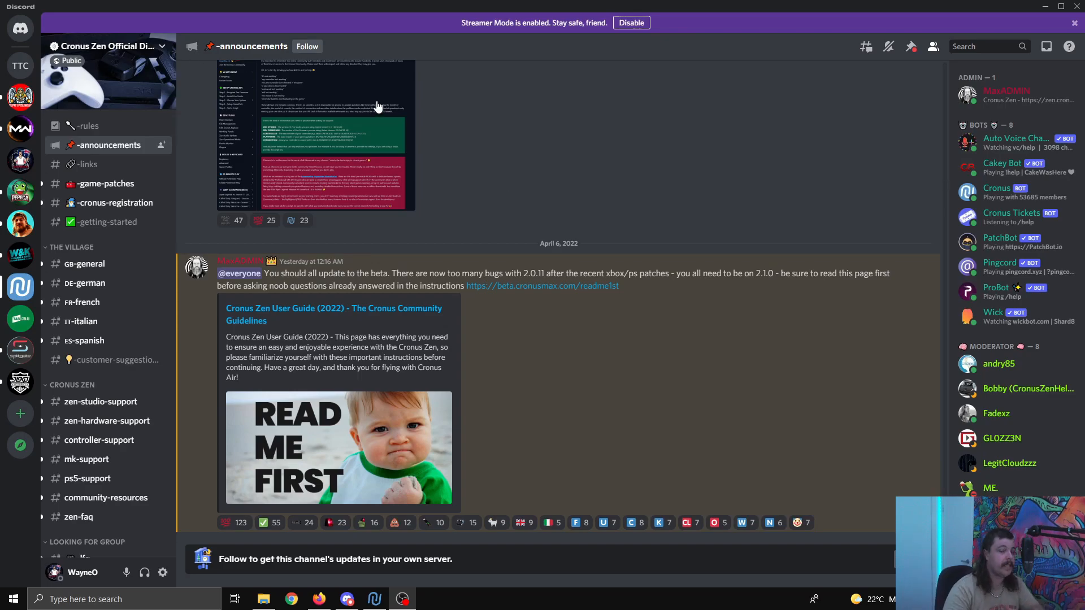
mouse_move(386, 275)
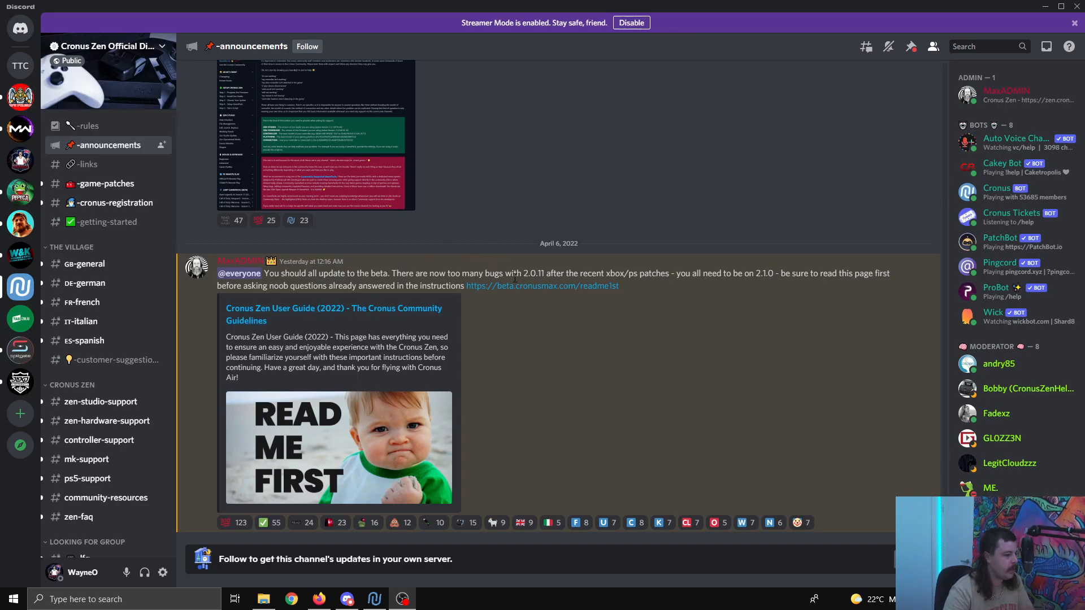
mouse_move(531, 286)
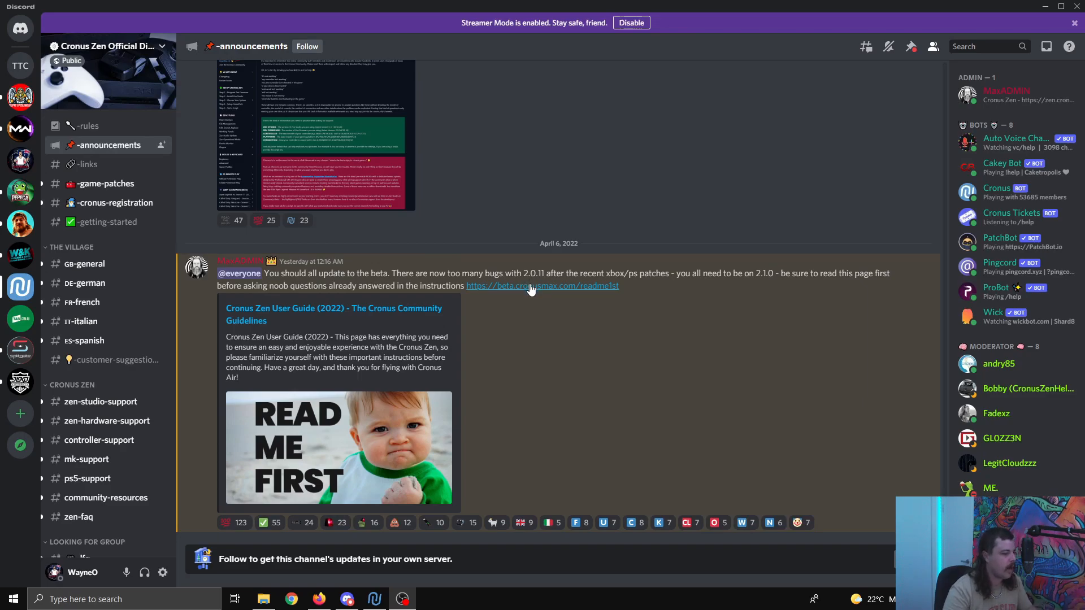
mouse_move(540, 286)
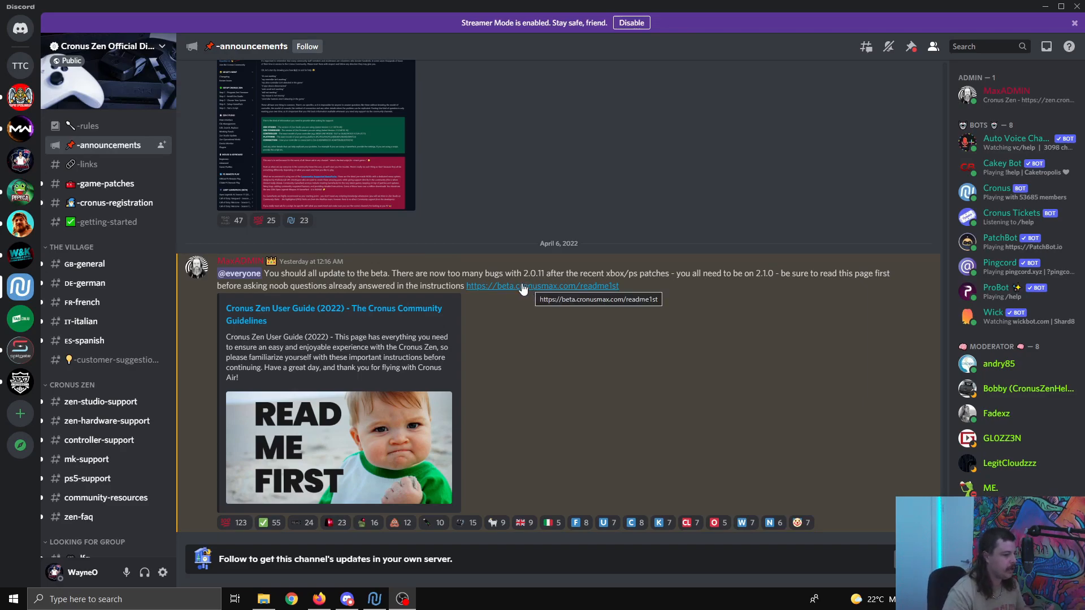
mouse_move(761, 284)
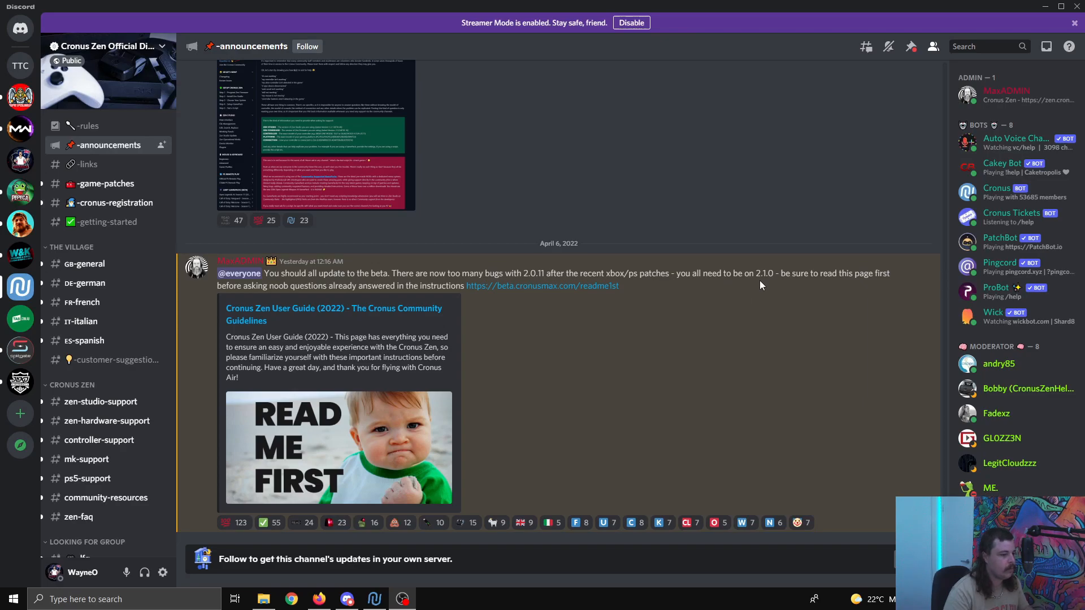
mouse_move(759, 318)
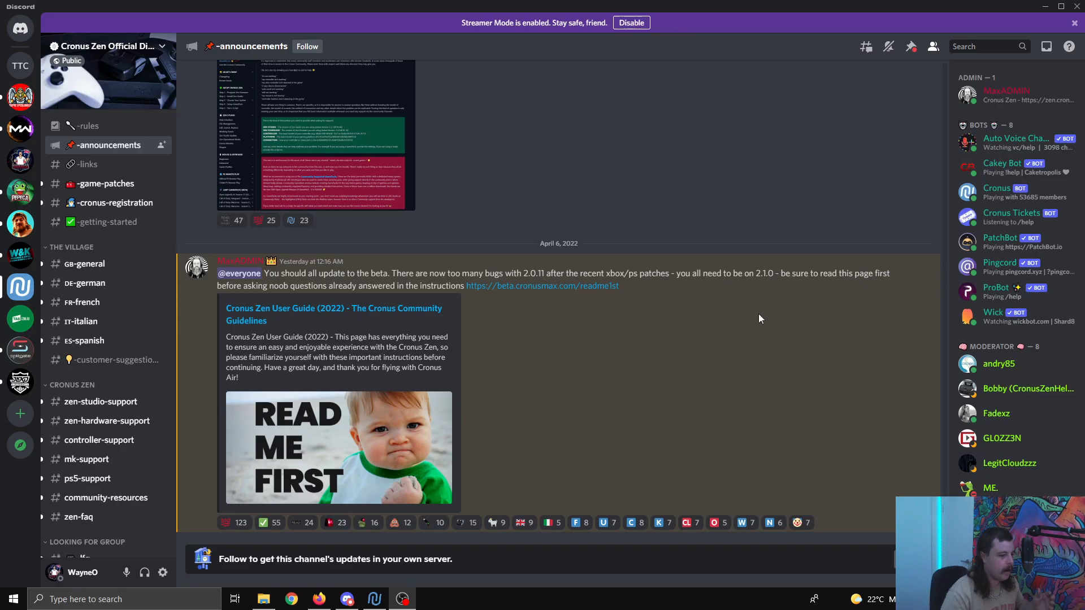
mouse_move(764, 314)
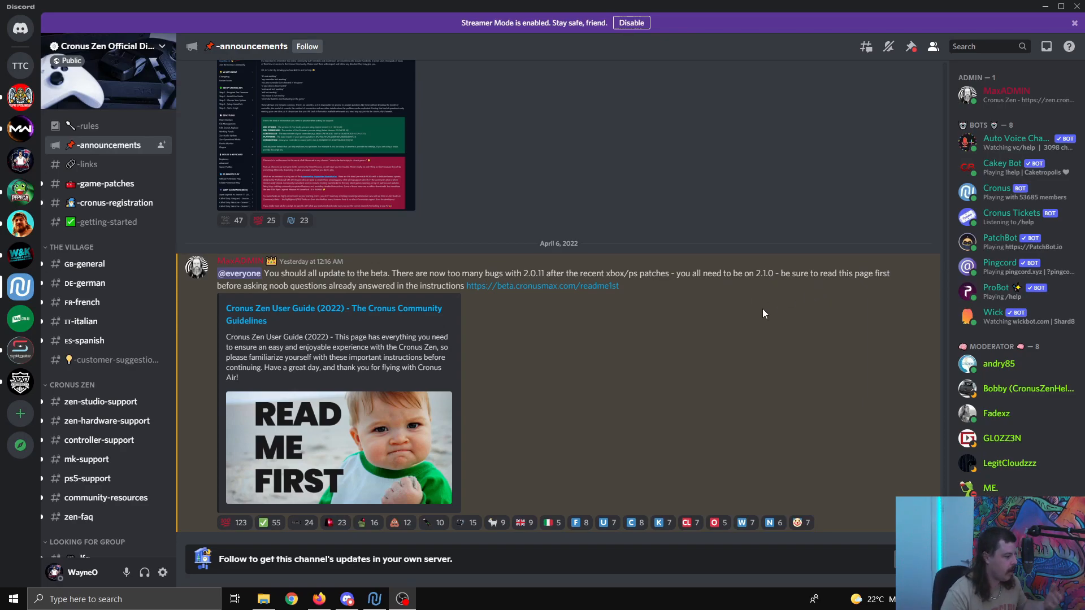
mouse_move(701, 316)
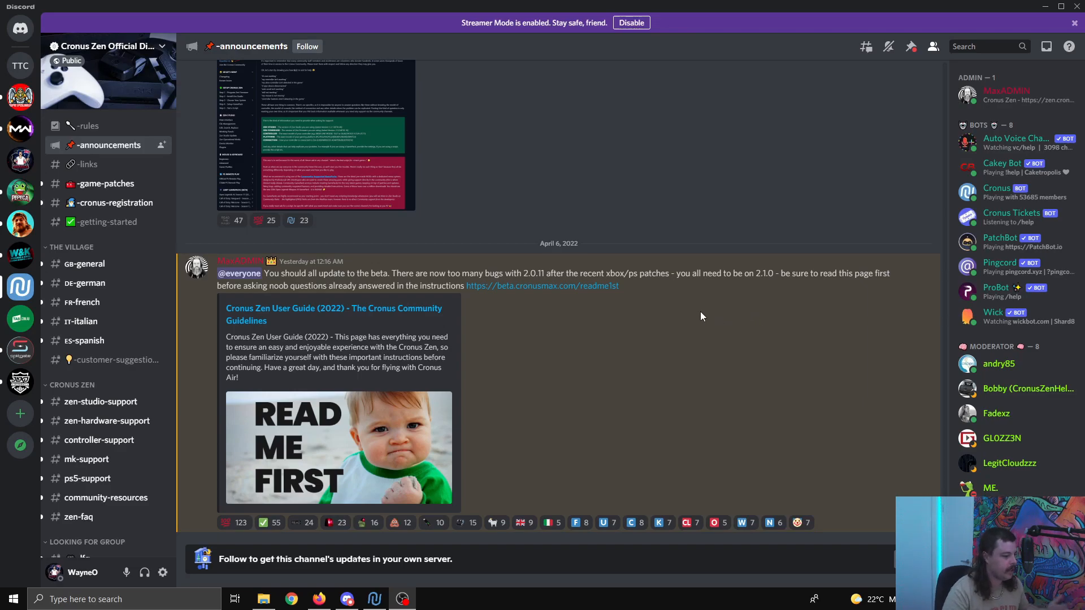
mouse_move(638, 302)
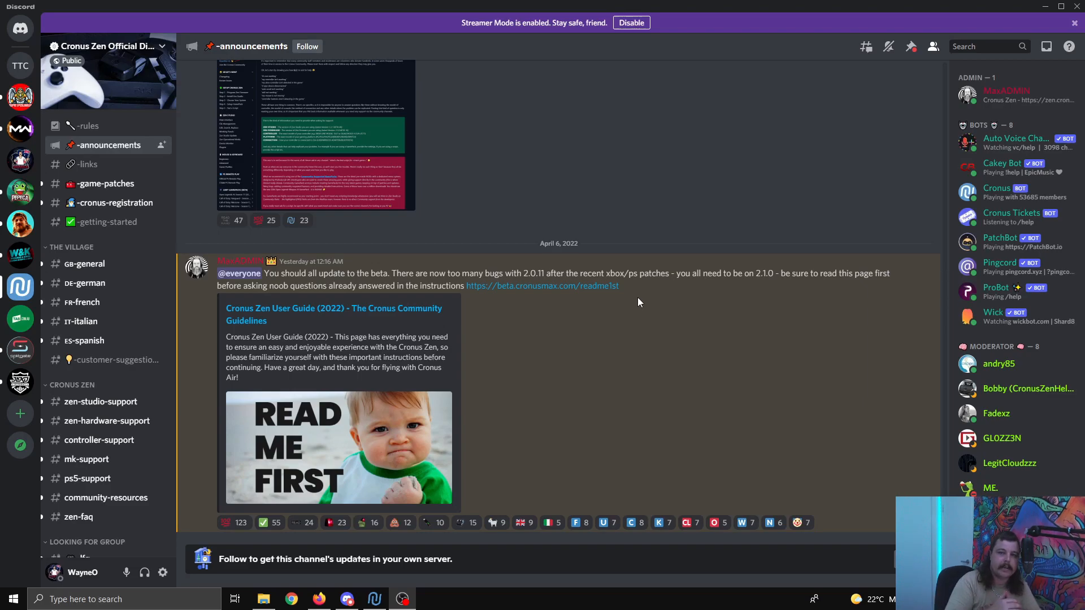
- Open the Cronus Zen ReadMe.1st guidelines in Firefox and read down to the advice against paying for scripts
click(542, 285)
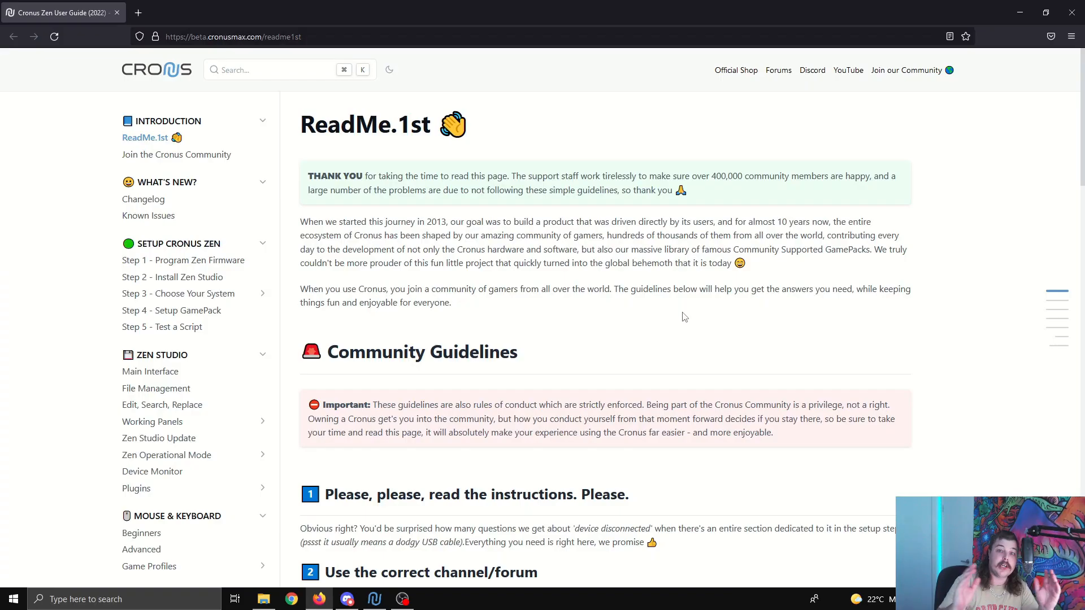
scroll(down, 3)
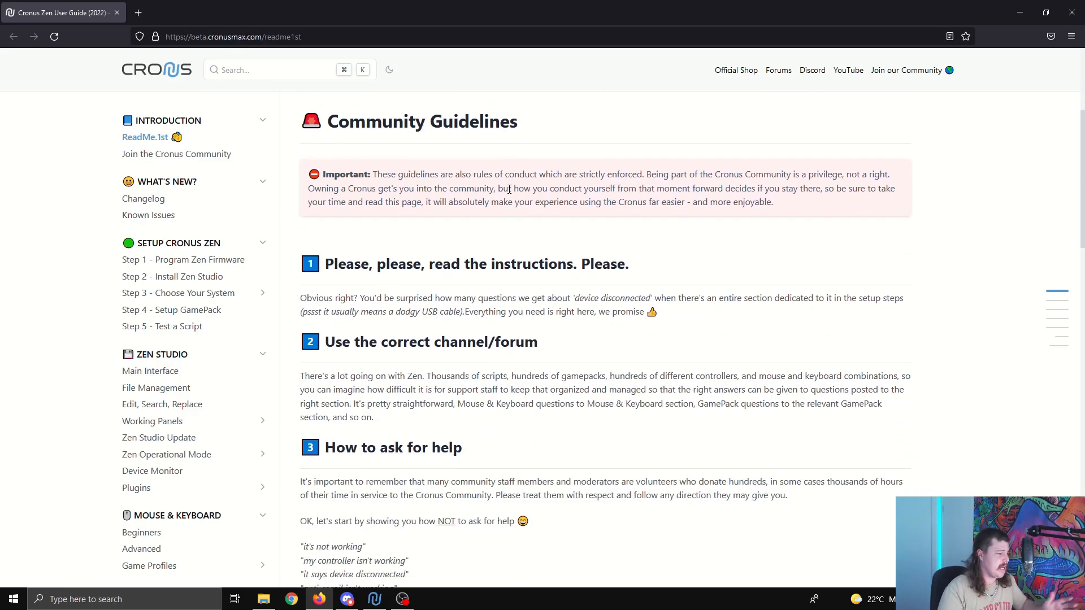
scroll(down, 3)
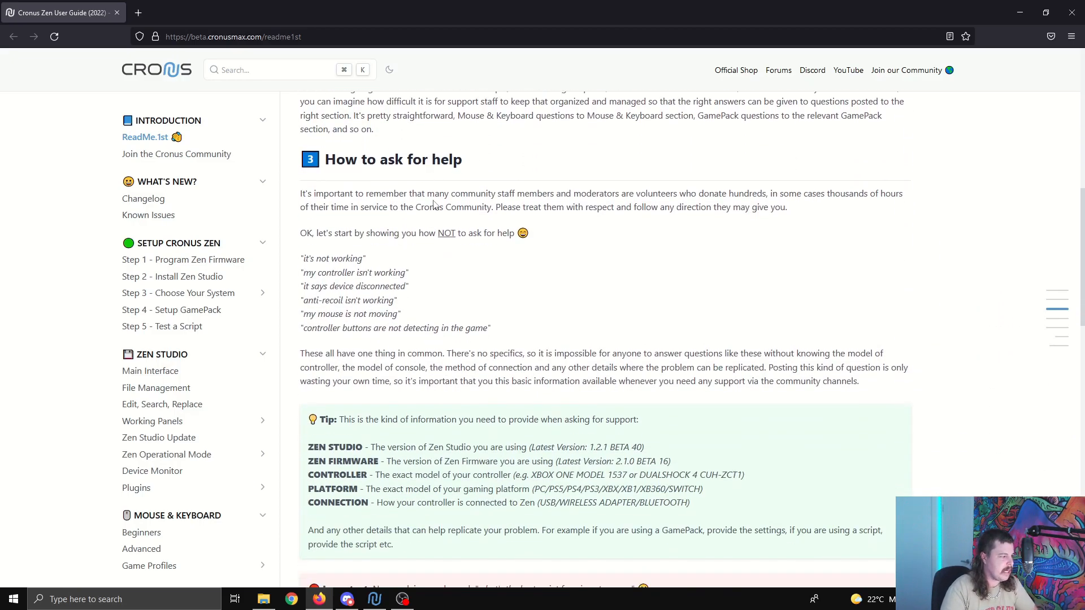
scroll(down, 3)
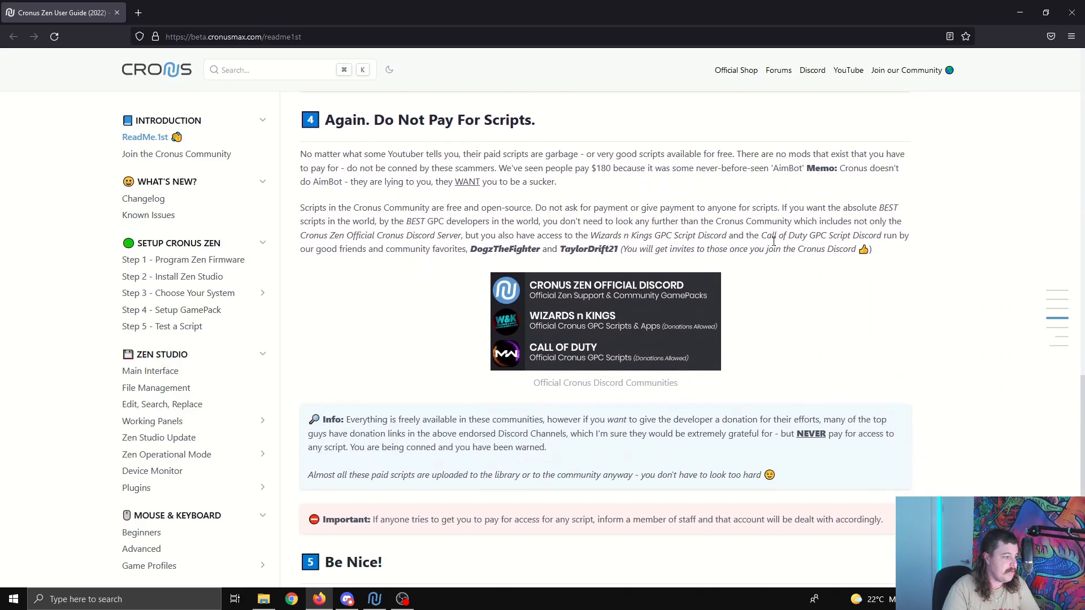
scroll(up, 3)
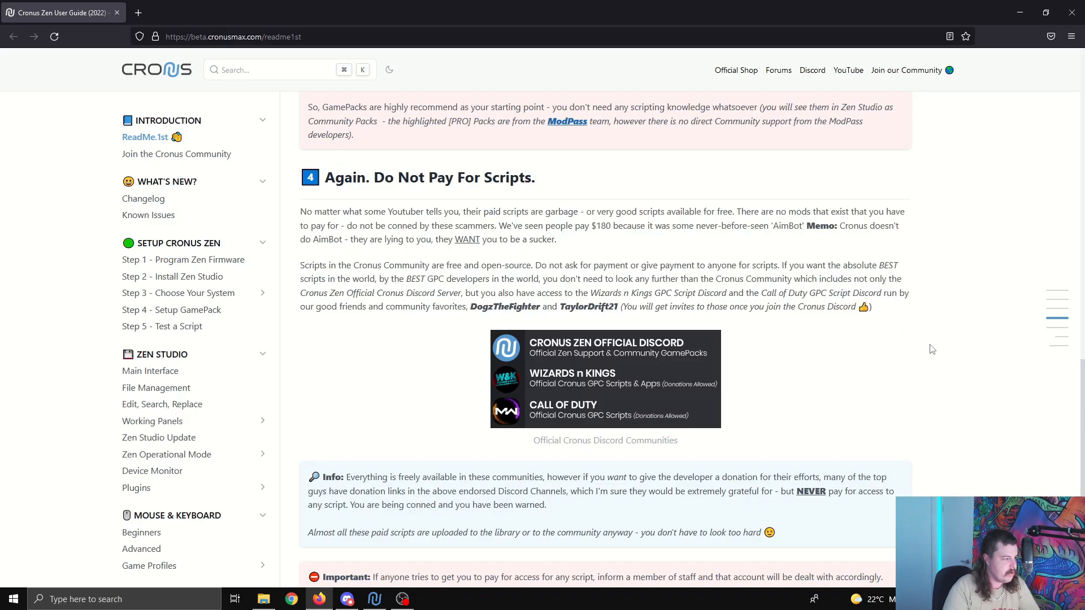
mouse_move(907, 233)
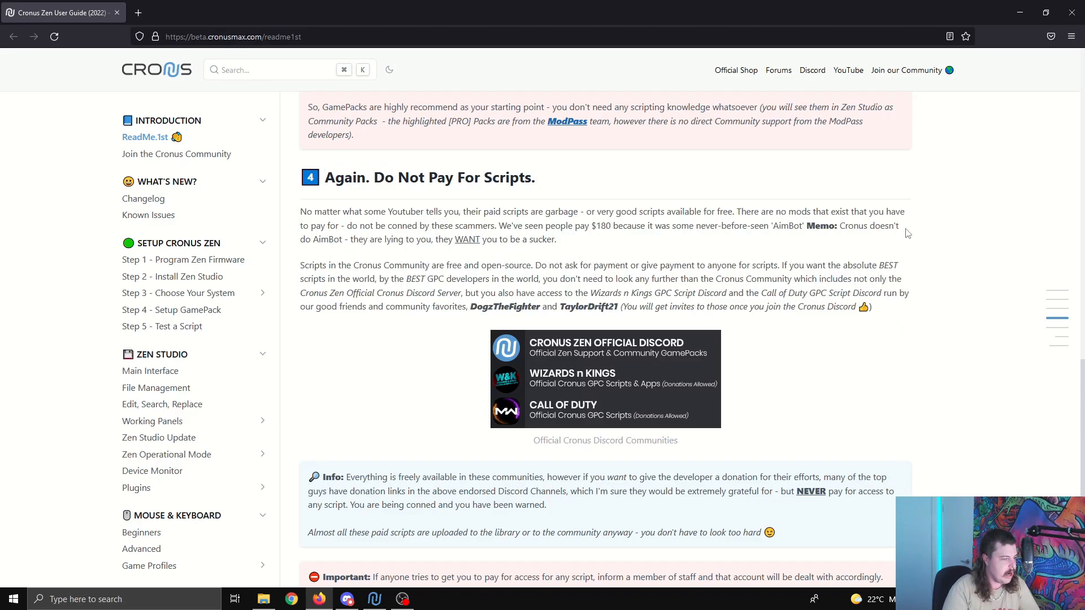
scroll(down, 3)
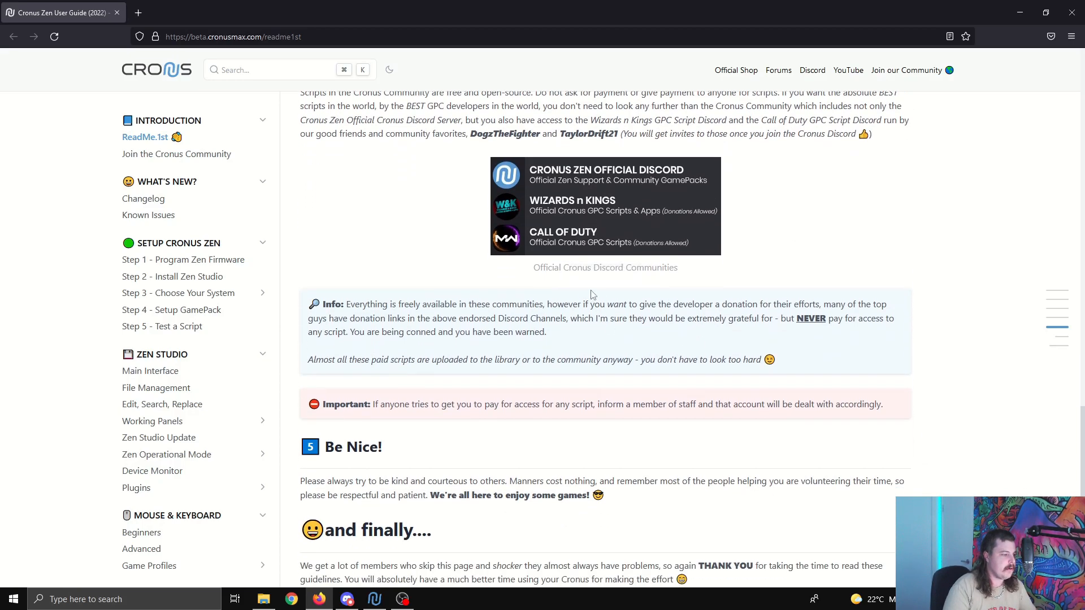
mouse_move(465, 183)
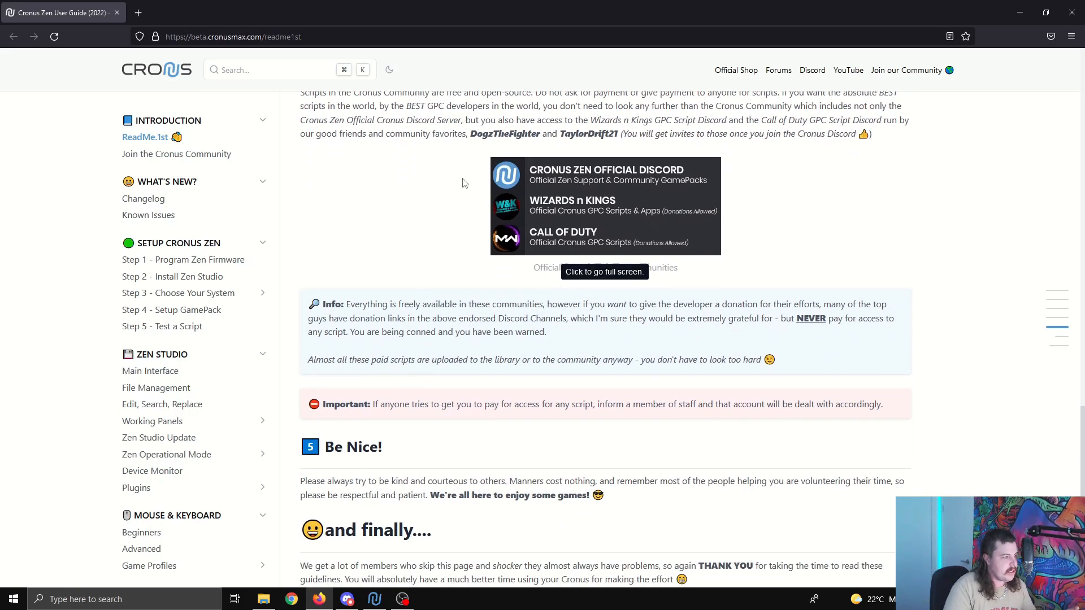
mouse_move(580, 219)
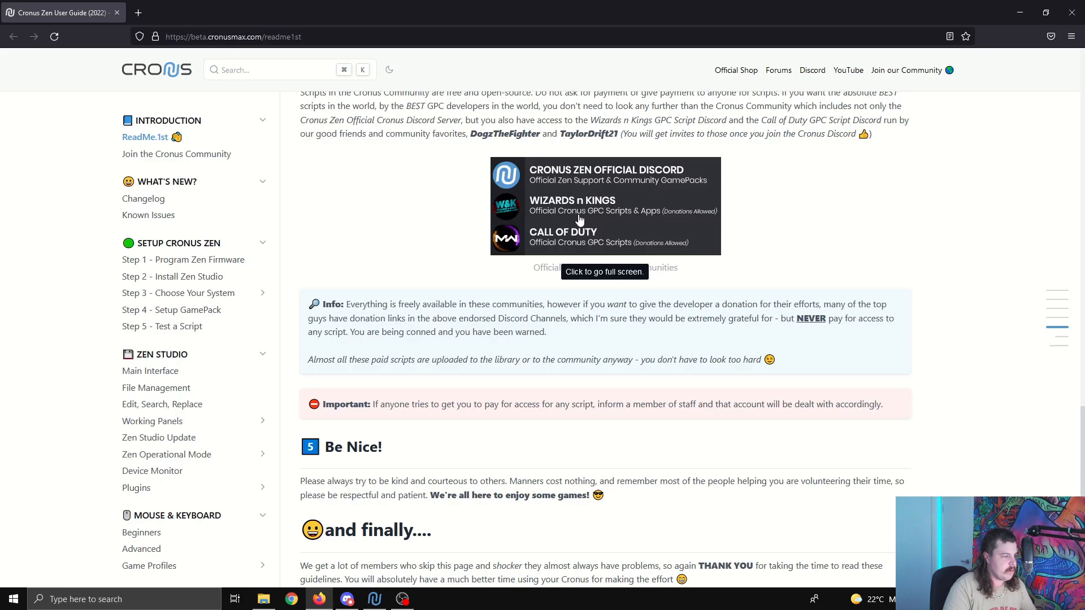
mouse_move(576, 241)
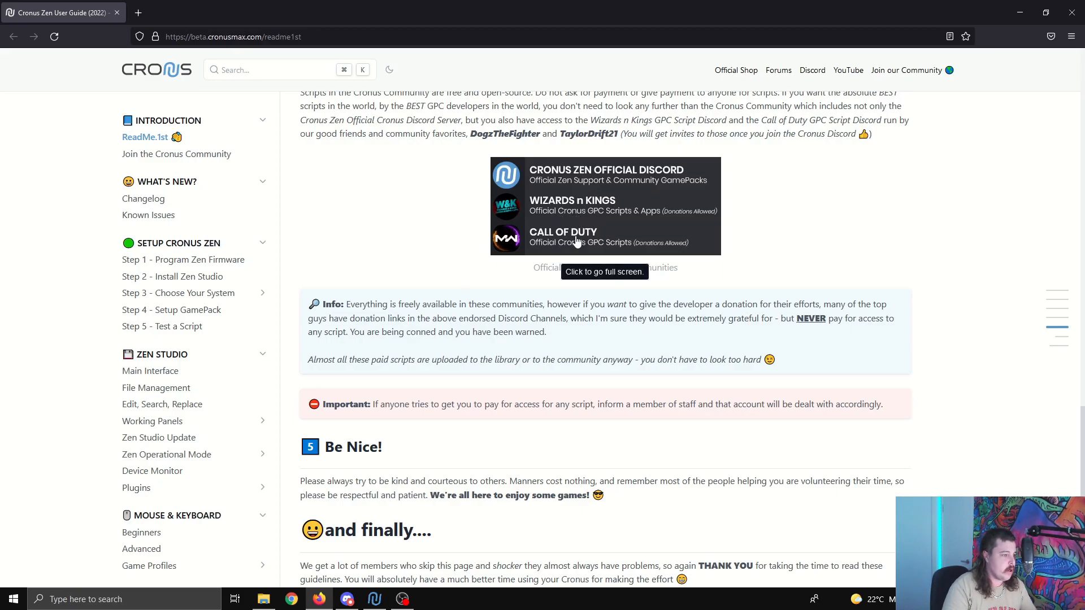
mouse_move(454, 256)
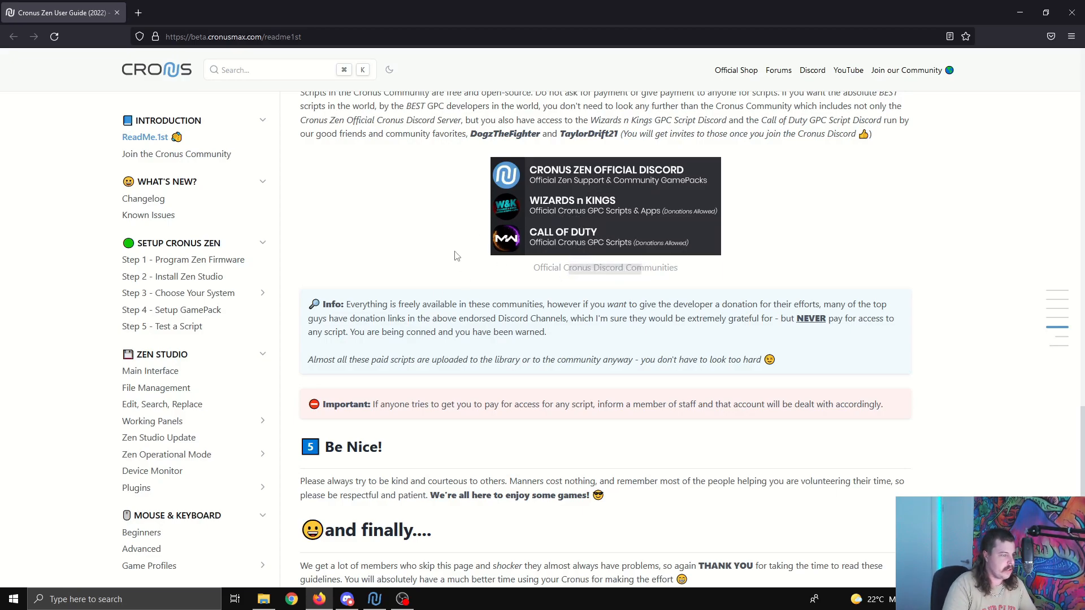
mouse_move(669, 359)
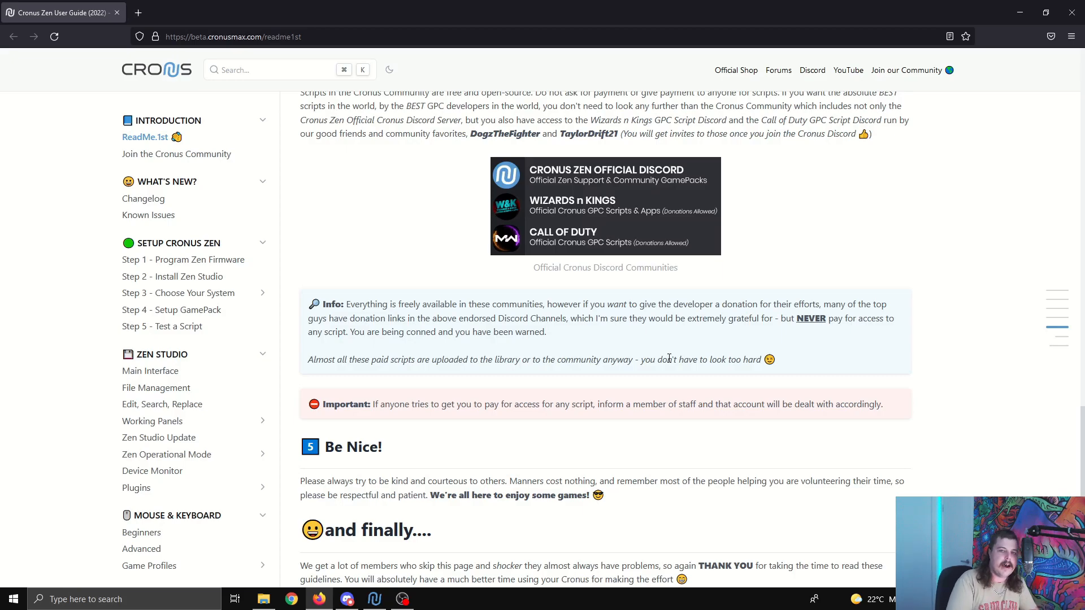
click(402, 599)
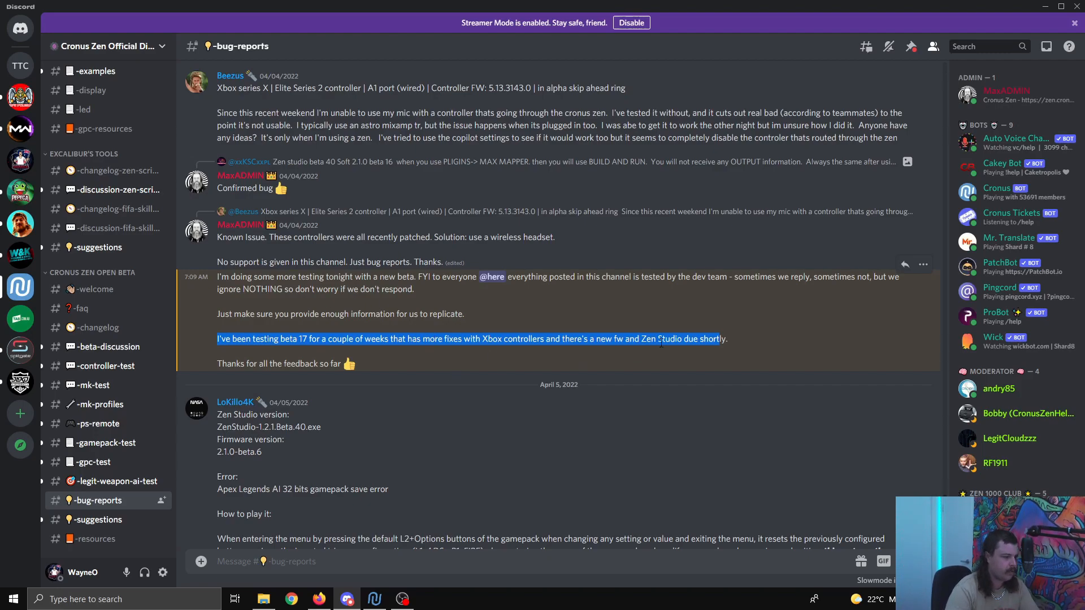
- Deselect the beta 17 sentence in #bug-reports and bring up Zen Studio
click(471, 339)
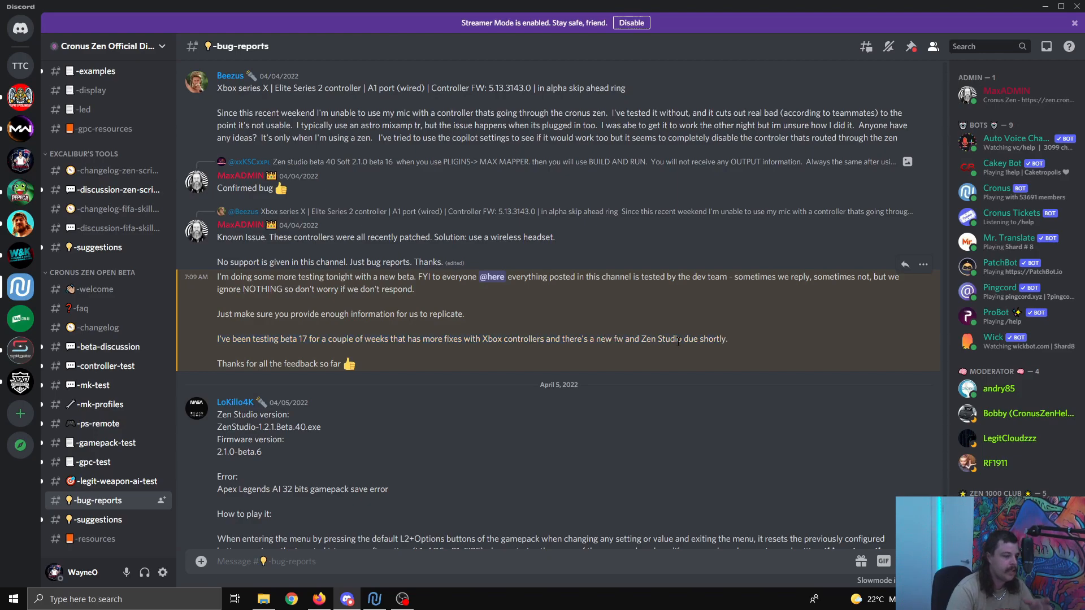
mouse_move(706, 357)
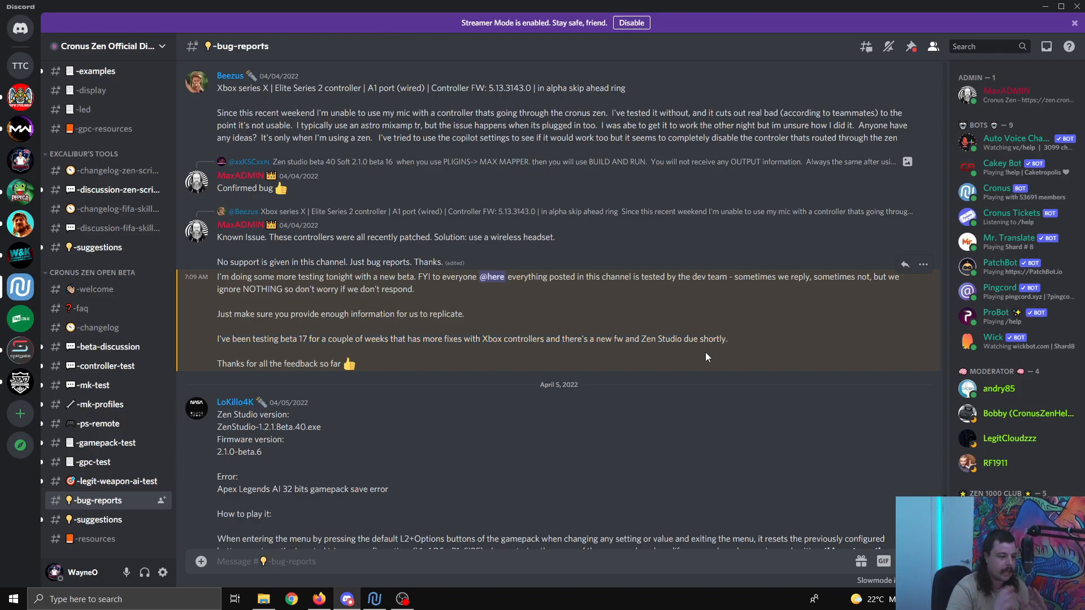
click(374, 599)
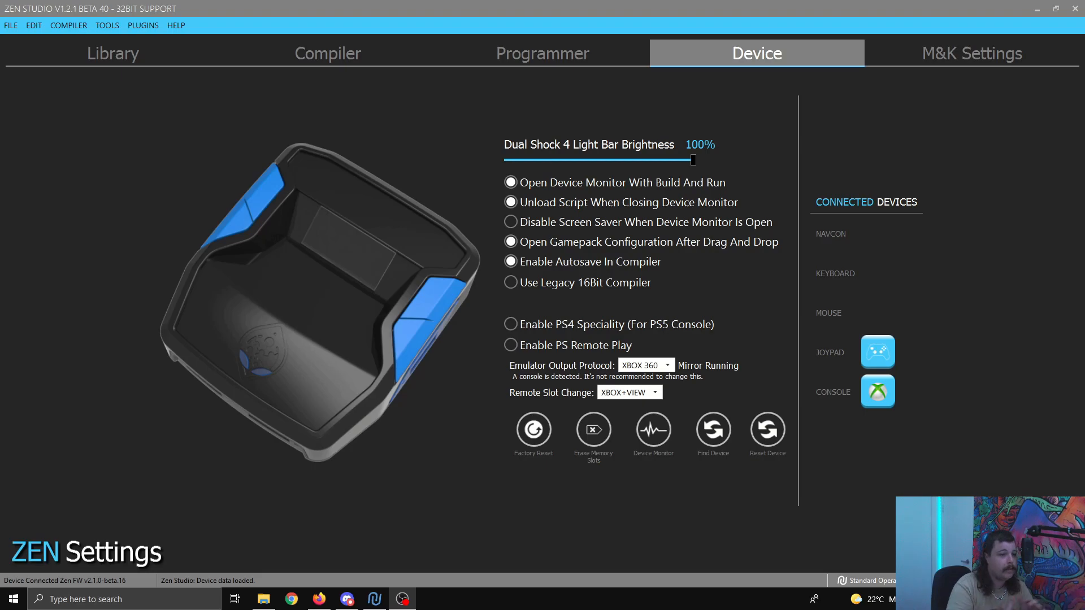
mouse_move(484, 147)
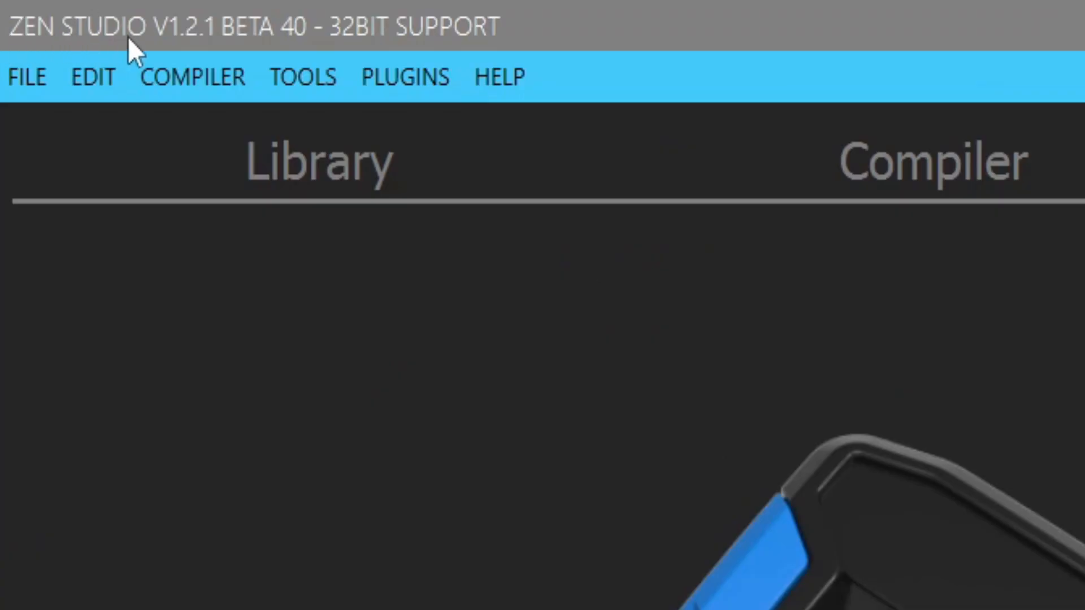
mouse_move(397, 32)
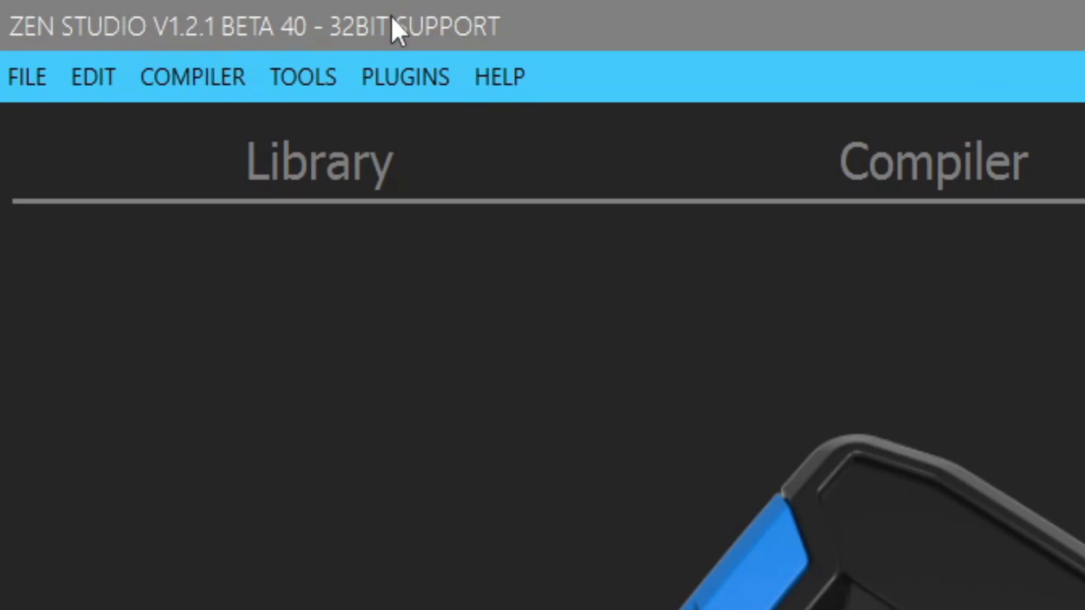